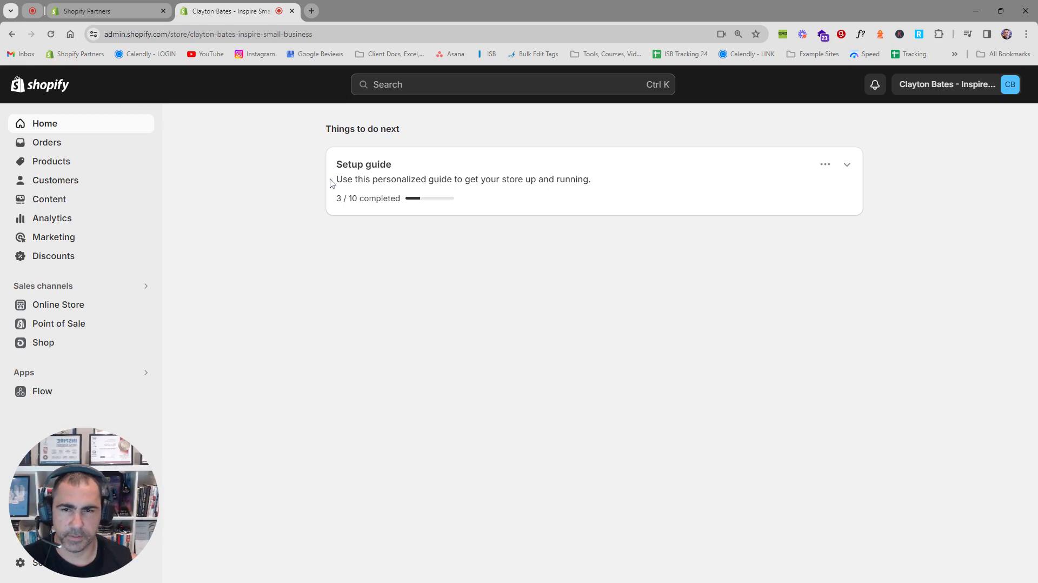
{"action": "mouse_move", "coordinate": [278, 238]}
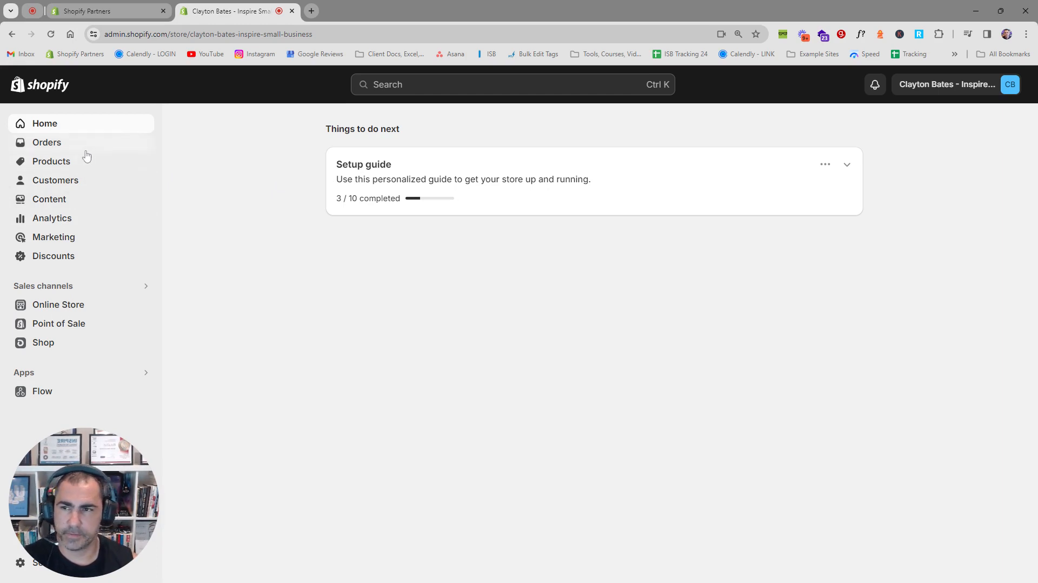
{"action": "mouse_move", "coordinate": [75, 165]}
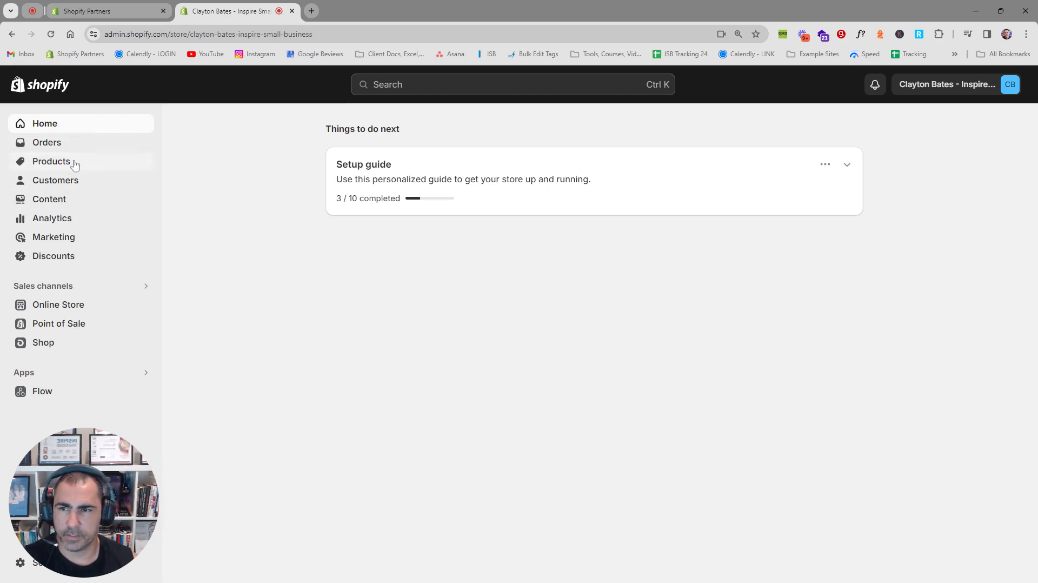
Step: Go to the store's Products area and its Collections list
{"action": "left_click", "coordinate": [51, 161]}
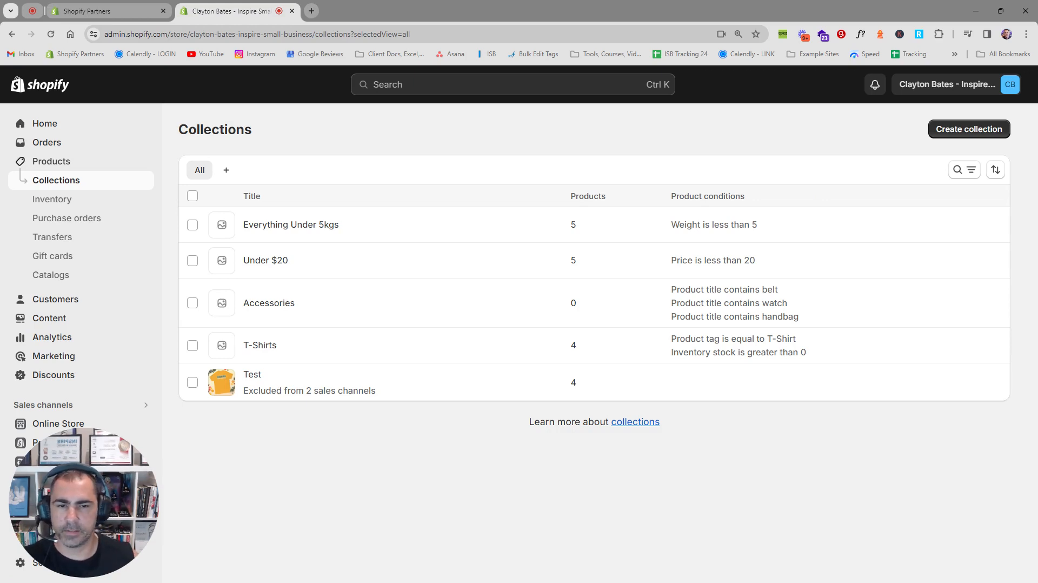
{"action": "mouse_move", "coordinate": [784, 162]}
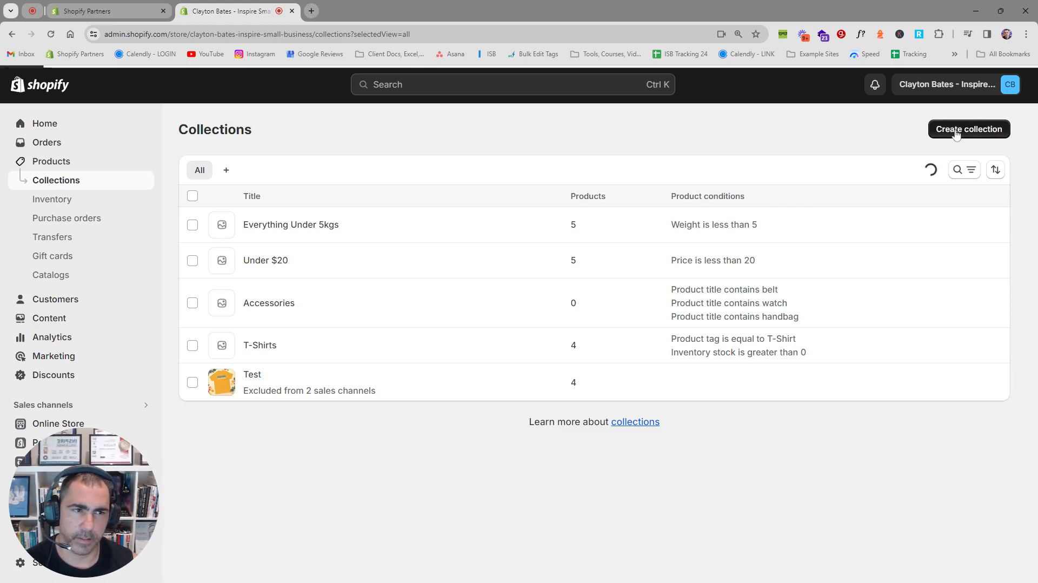
Step: Start a new collection titled 'All Products', trying and discarding a 'Test' description
{"action": "left_click", "coordinate": [968, 128]}
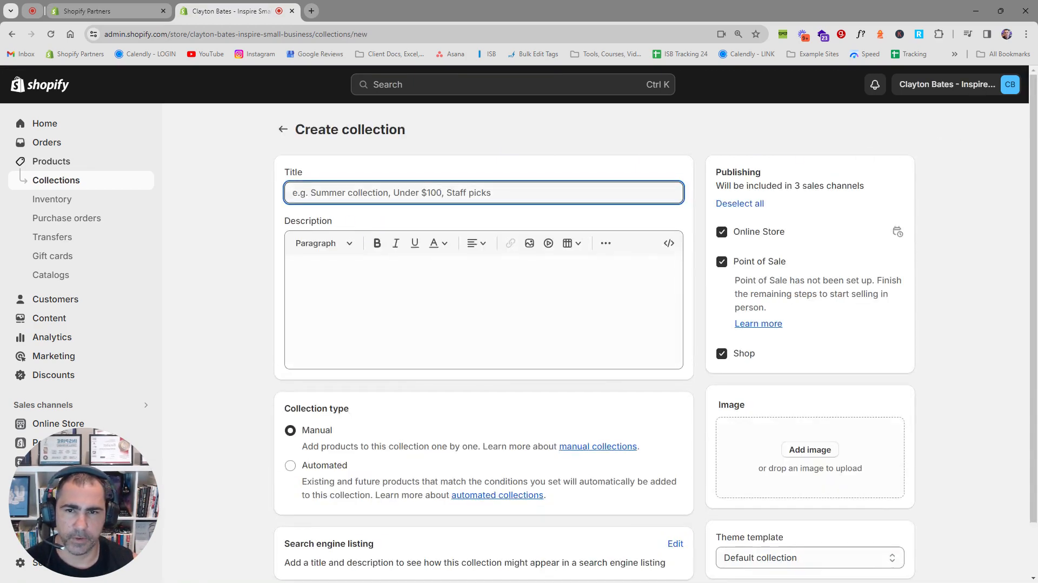
{"action": "type", "text": "A"}
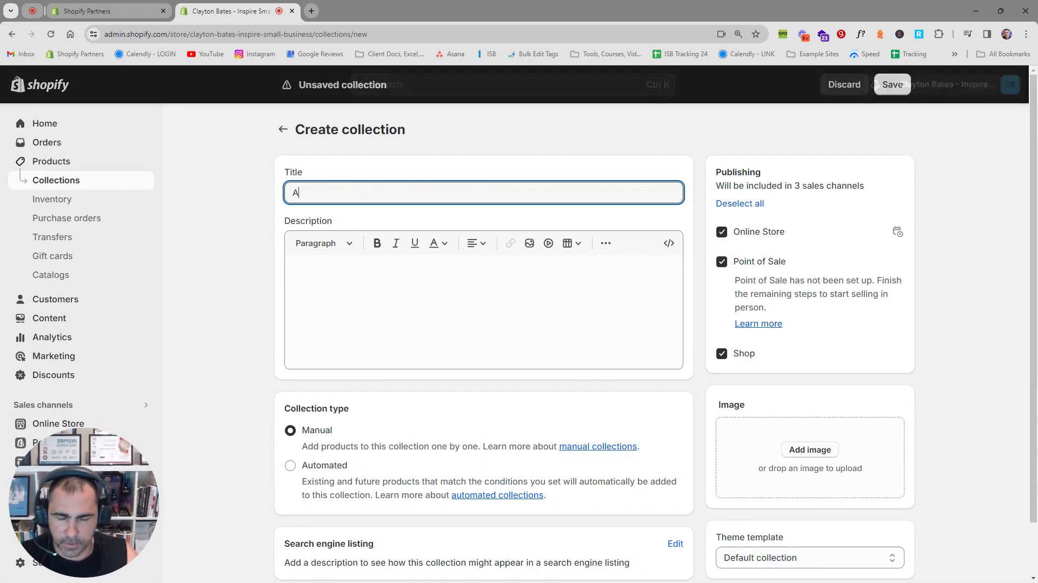
{"action": "type", "text": "ll Products"}
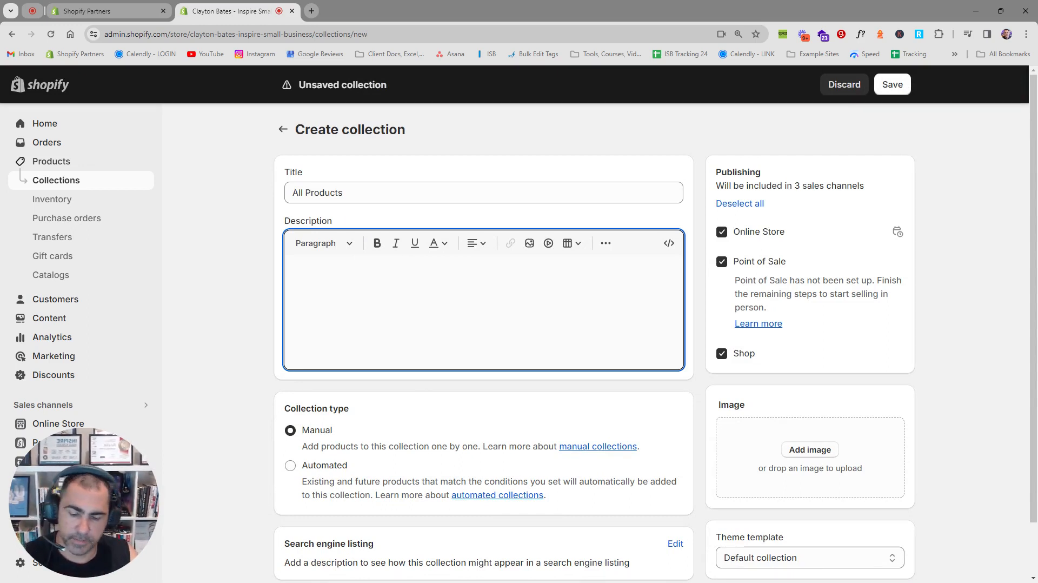
{"action": "type", "text": "Test"}
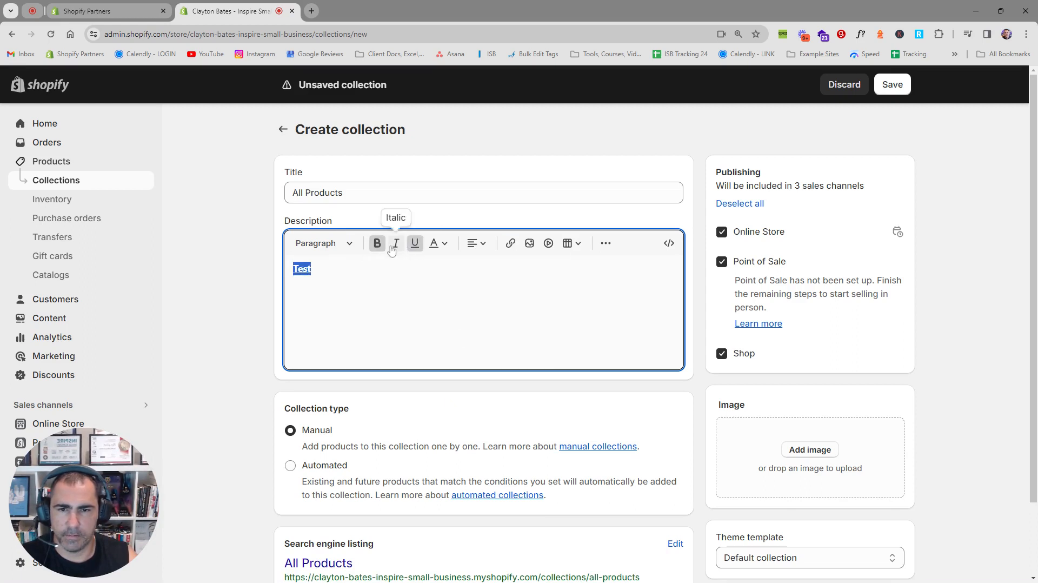
{"action": "left_click", "coordinate": [396, 243]}
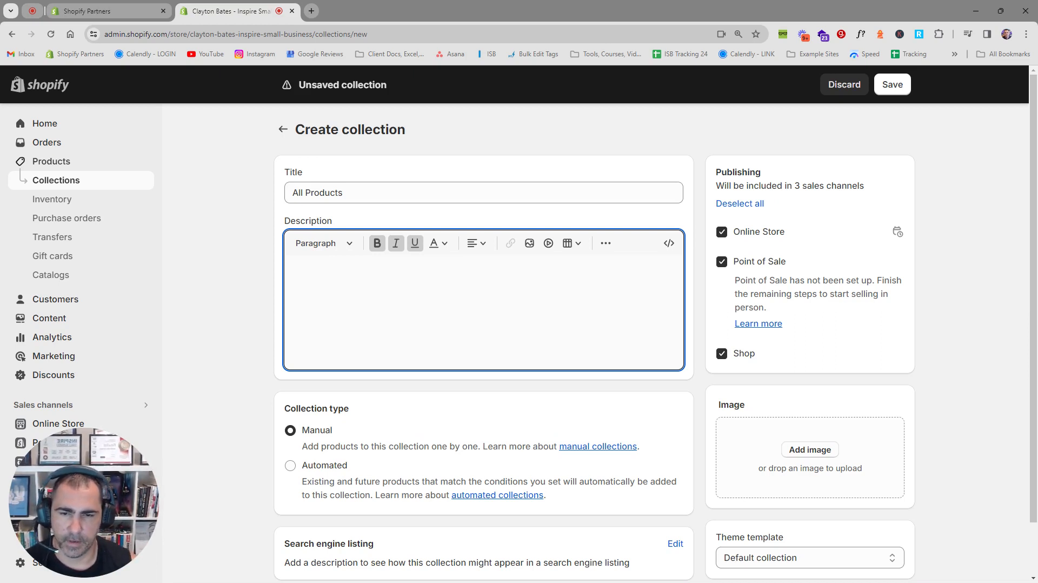
Step: Switch the collection type to Automated so a Conditions section appears
{"action": "scroll", "scroll_direction": "down", "scroll_amount": 3}
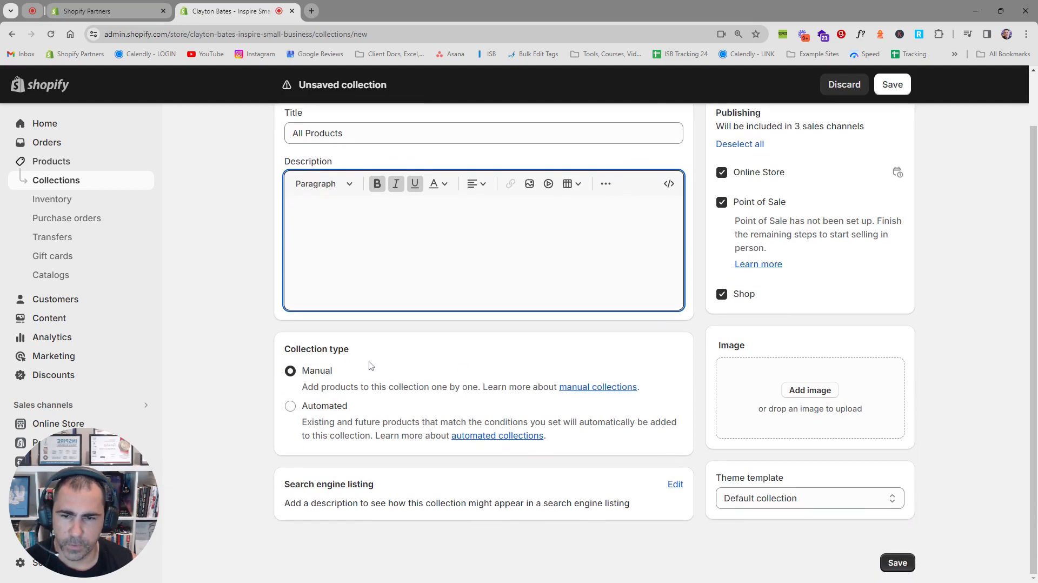
{"action": "double_click", "coordinate": [317, 370]}
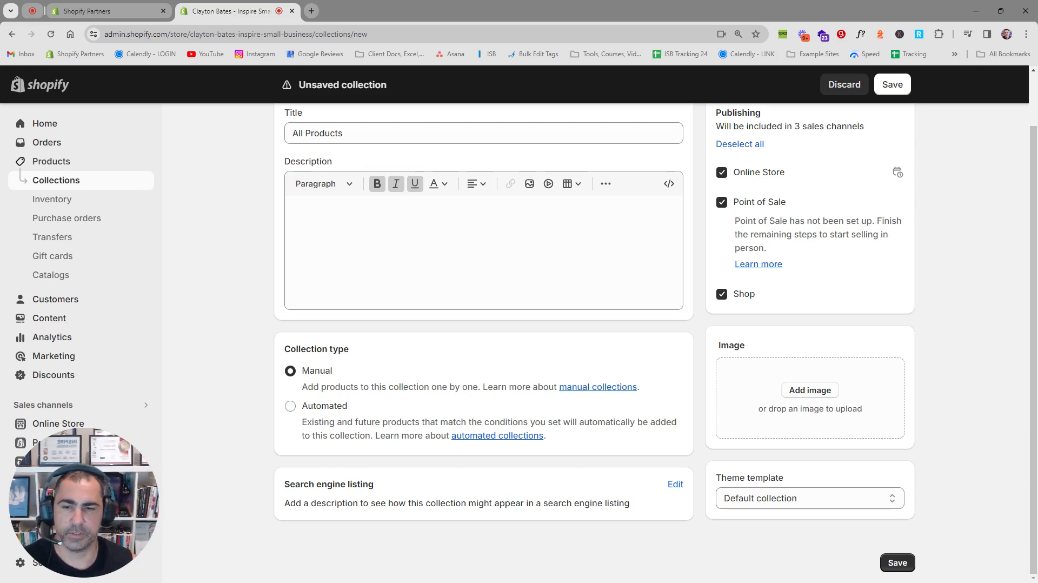
{"action": "left_click", "coordinate": [290, 406]}
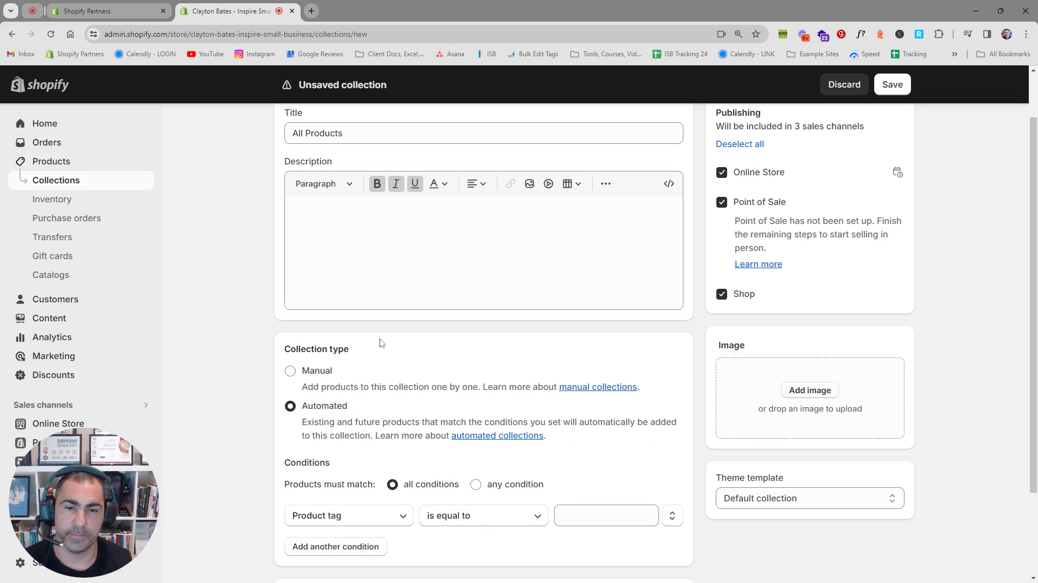
{"action": "scroll", "scroll_direction": "down", "scroll_amount": 3}
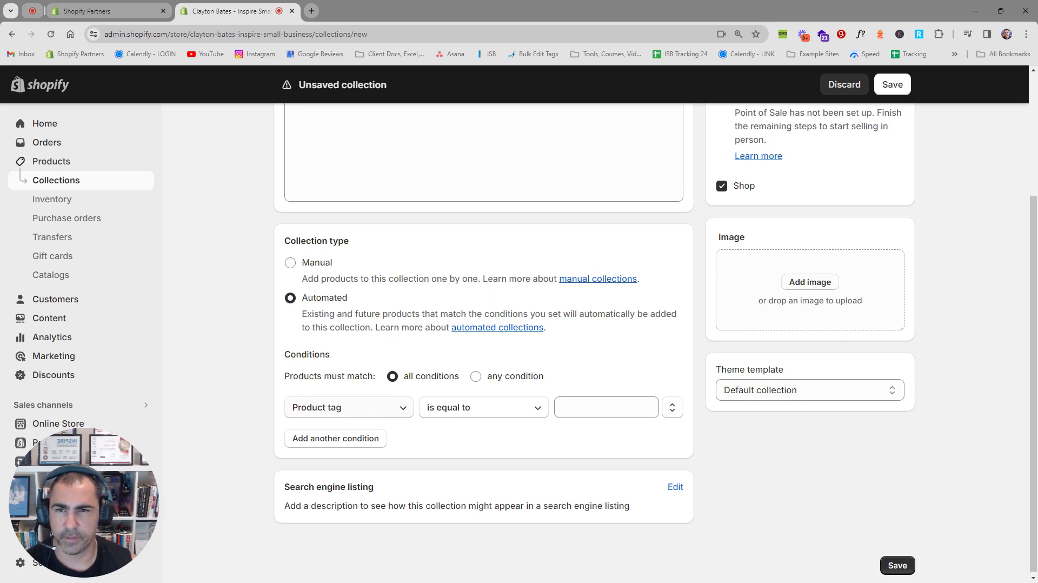
Step: Add inventory-stock conditions greater than 0 and equal to 0, matching any condition
{"action": "left_click", "coordinate": [348, 406]}
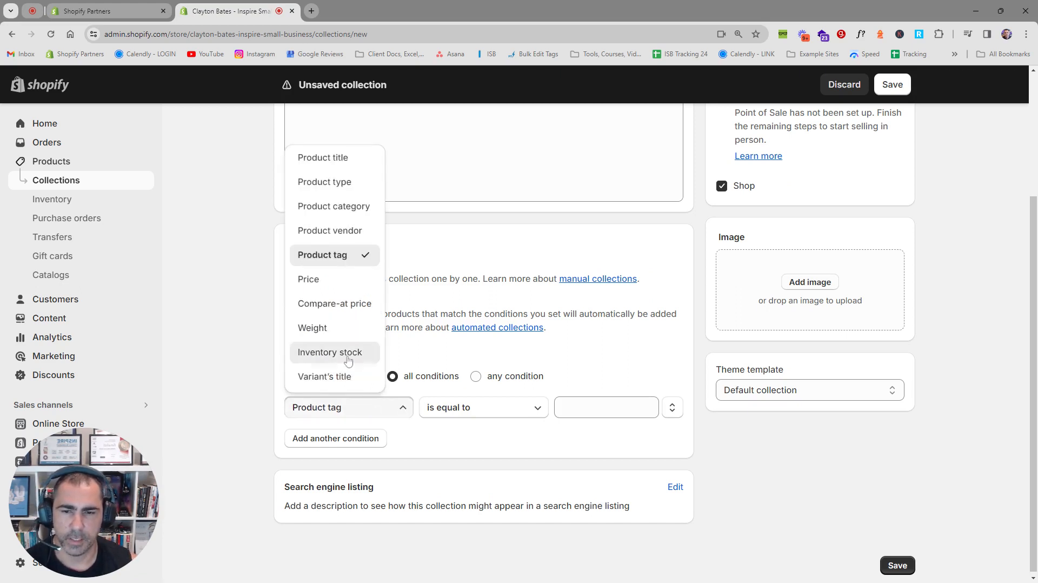
{"action": "left_click", "coordinate": [329, 352]}
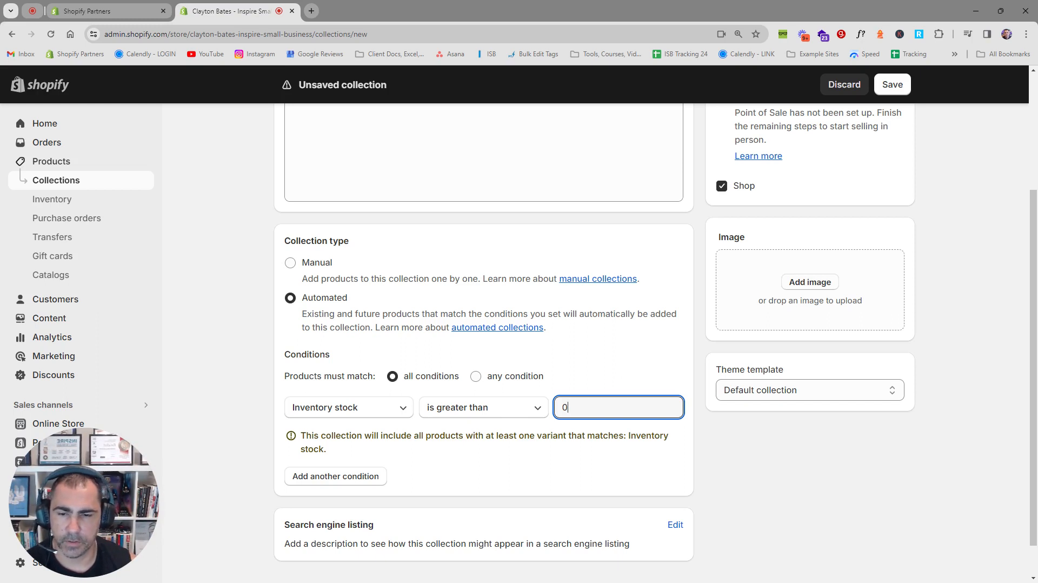
{"action": "left_click", "coordinate": [335, 476]}
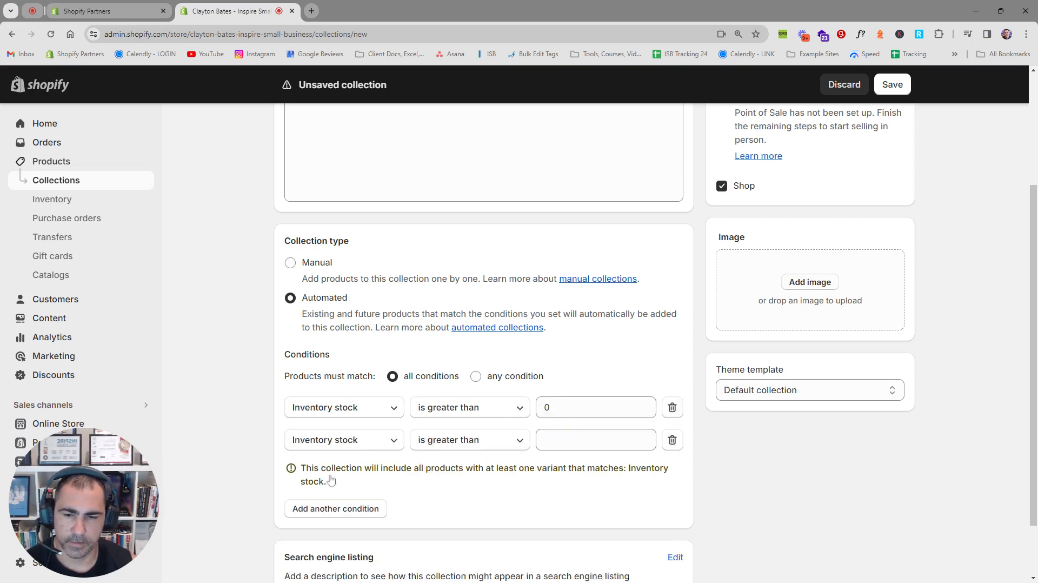
{"action": "left_click", "coordinate": [344, 439]}
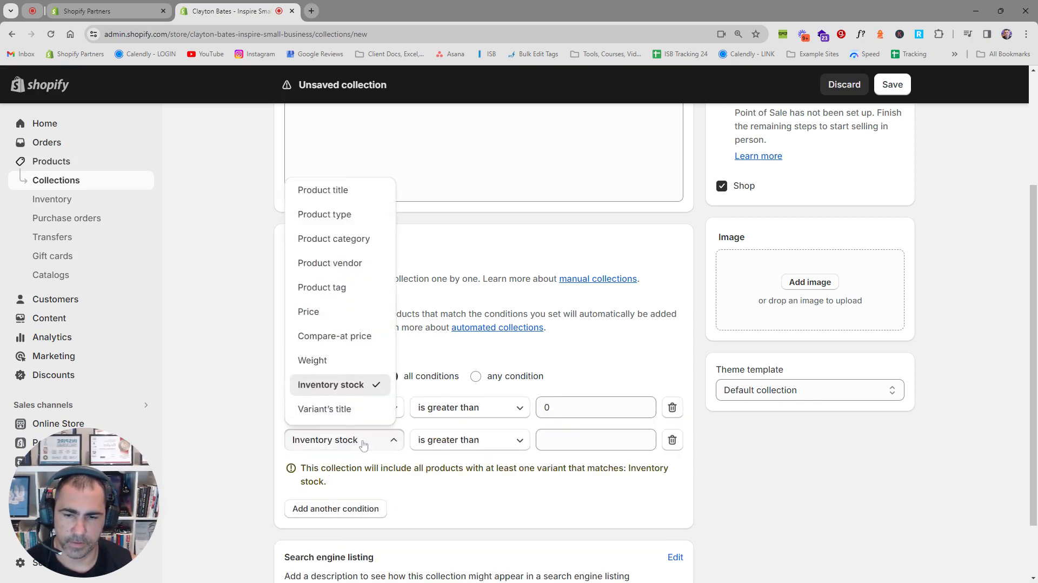
{"action": "left_click", "coordinate": [331, 384]}
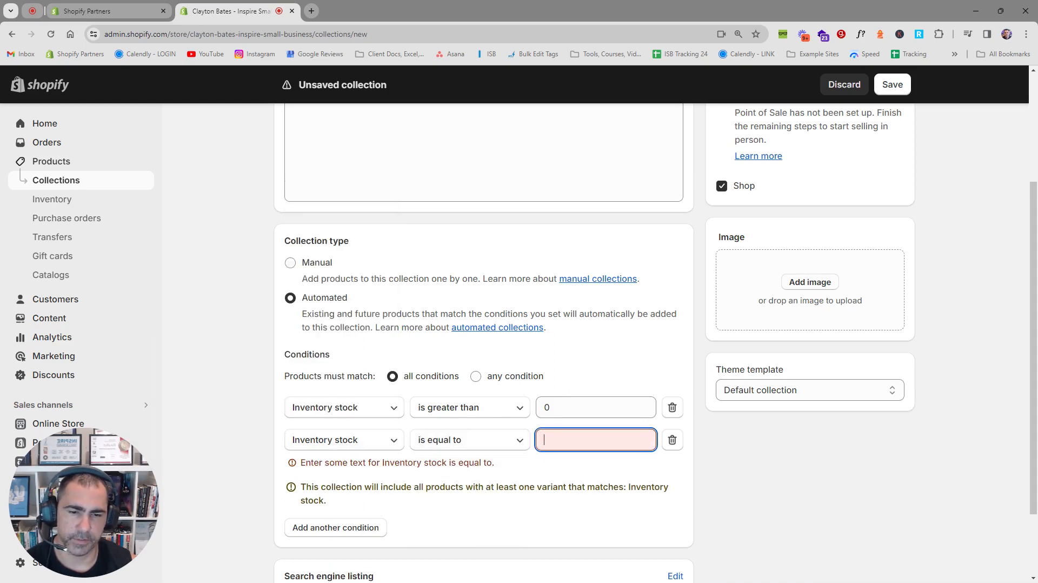
{"action": "type", "text": "0"}
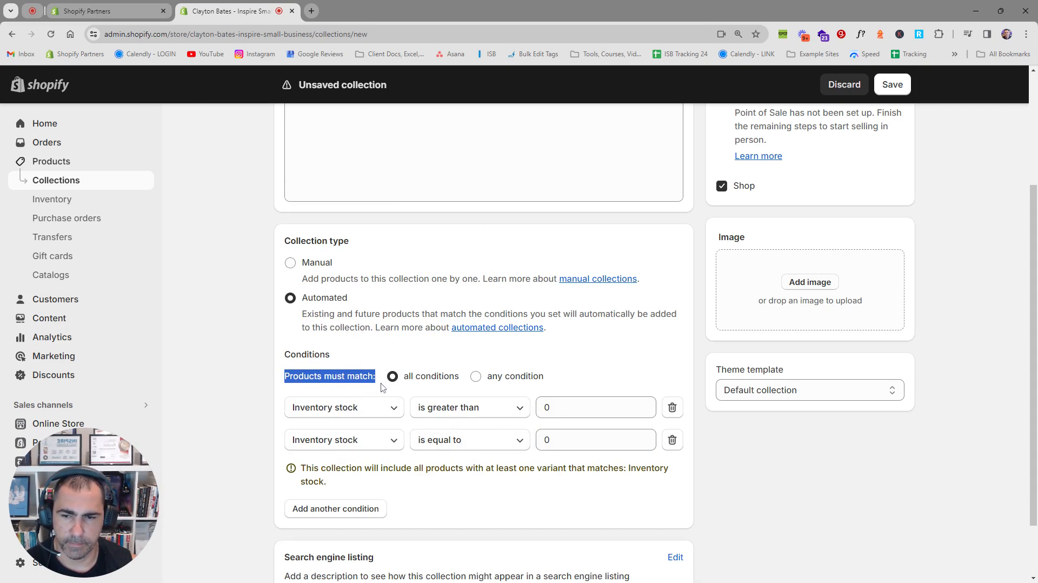
{"action": "left_click", "coordinate": [476, 376]}
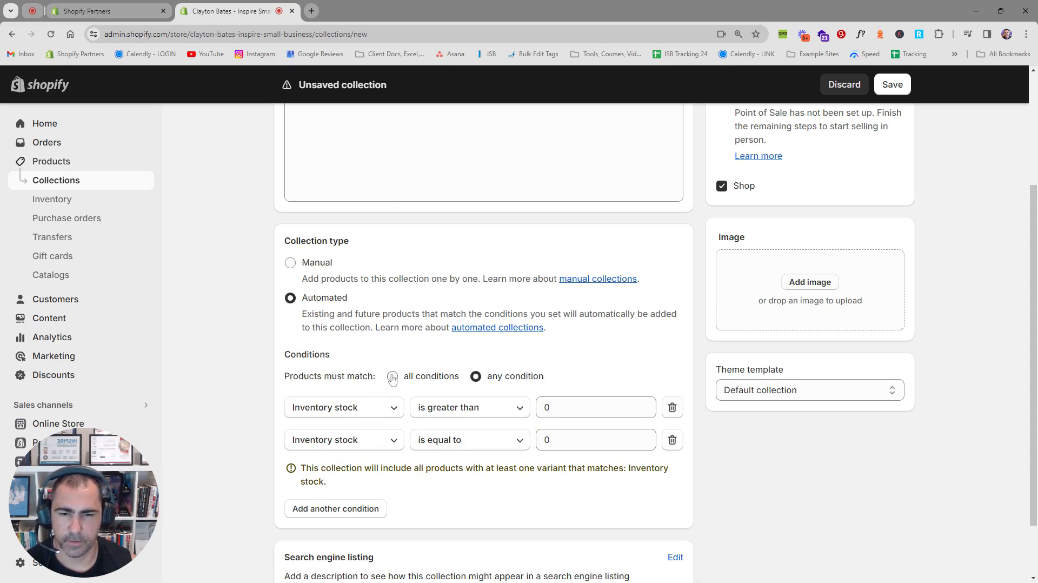
{"action": "mouse_move", "coordinate": [545, 366]}
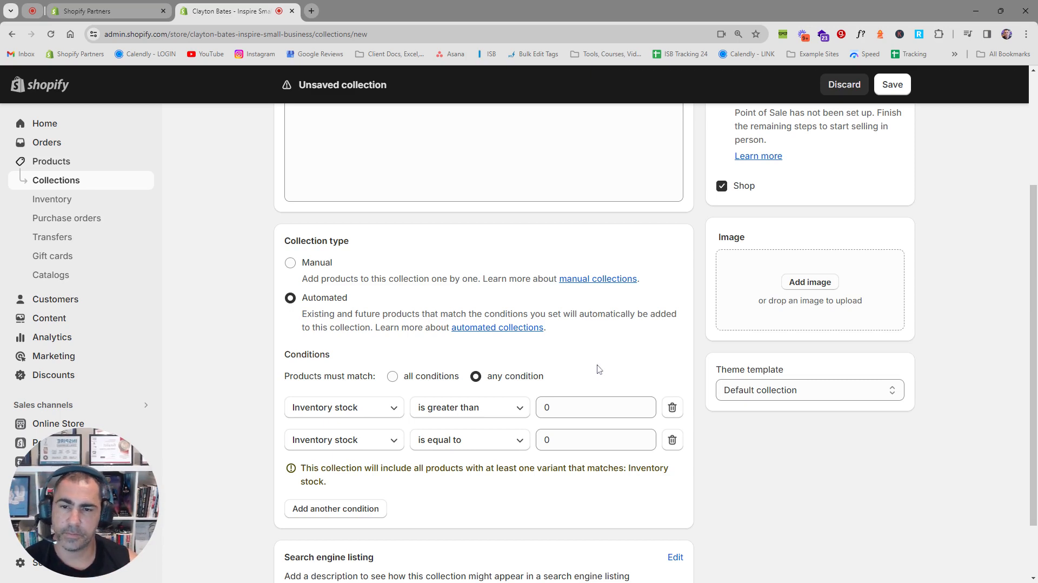
{"action": "mouse_move", "coordinate": [595, 367]}
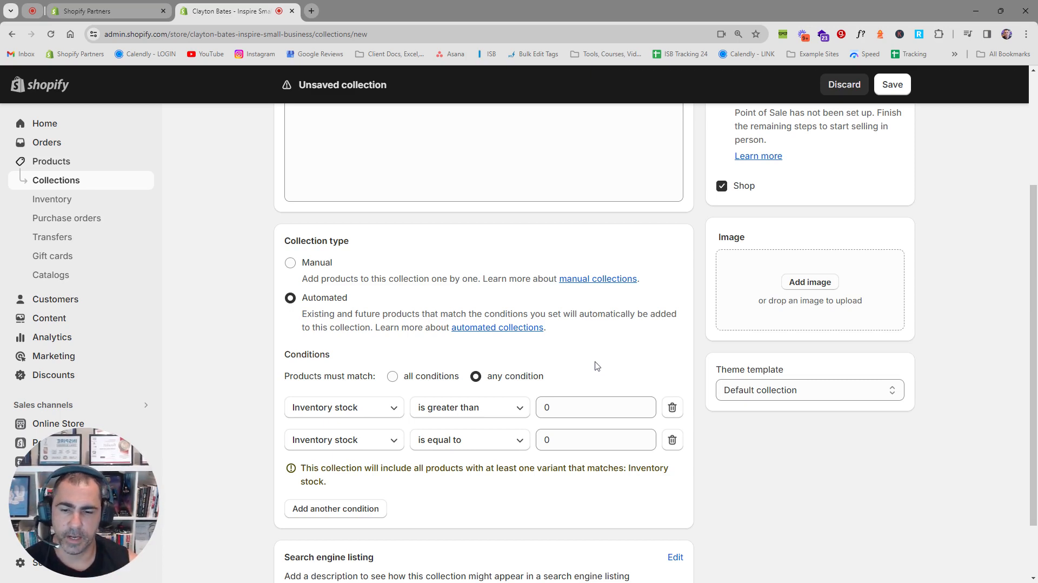
{"action": "mouse_move", "coordinate": [598, 363]}
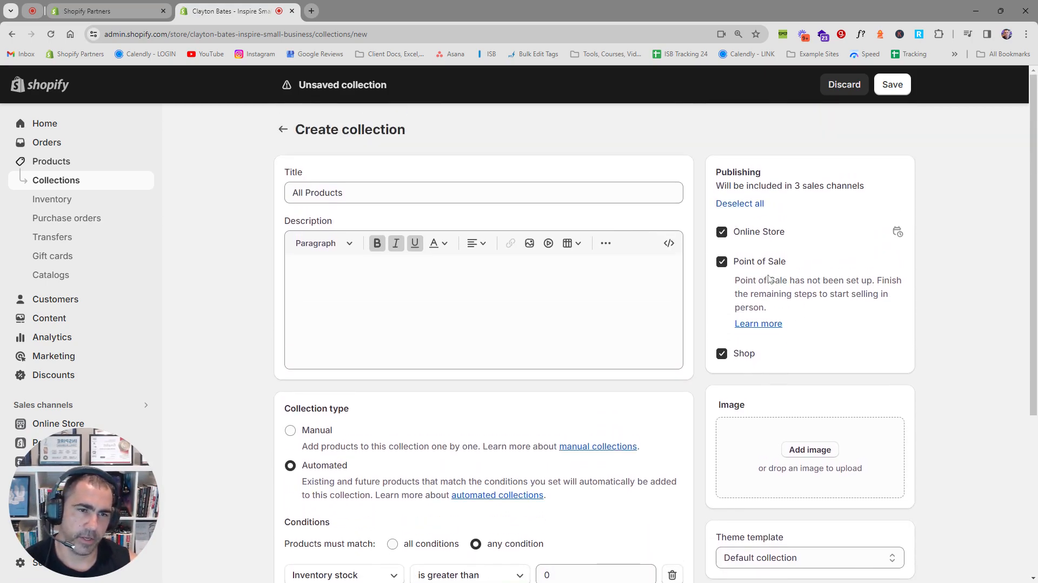
{"action": "mouse_move", "coordinate": [777, 355]}
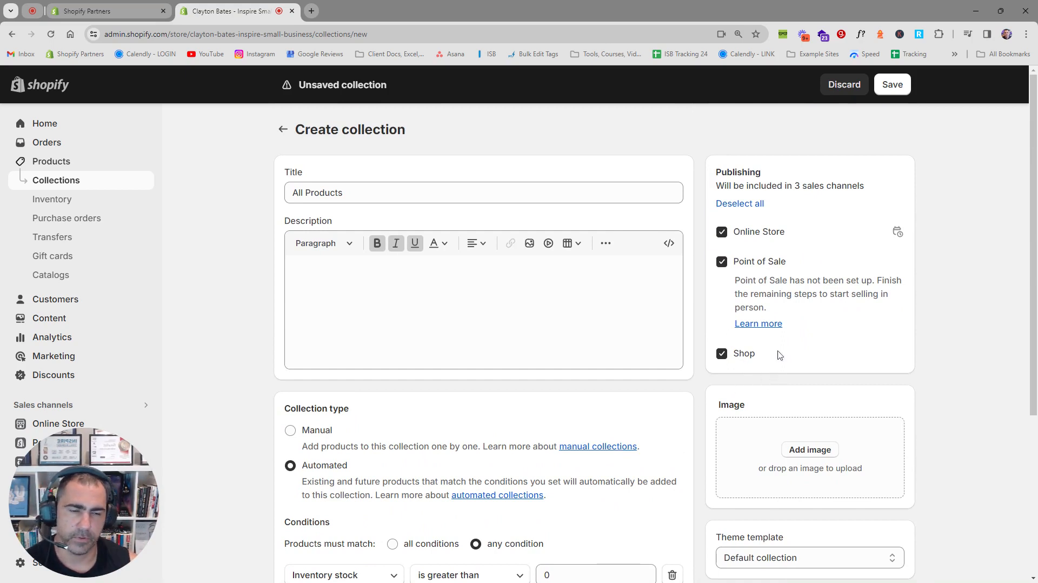
{"action": "mouse_move", "coordinate": [839, 428]}
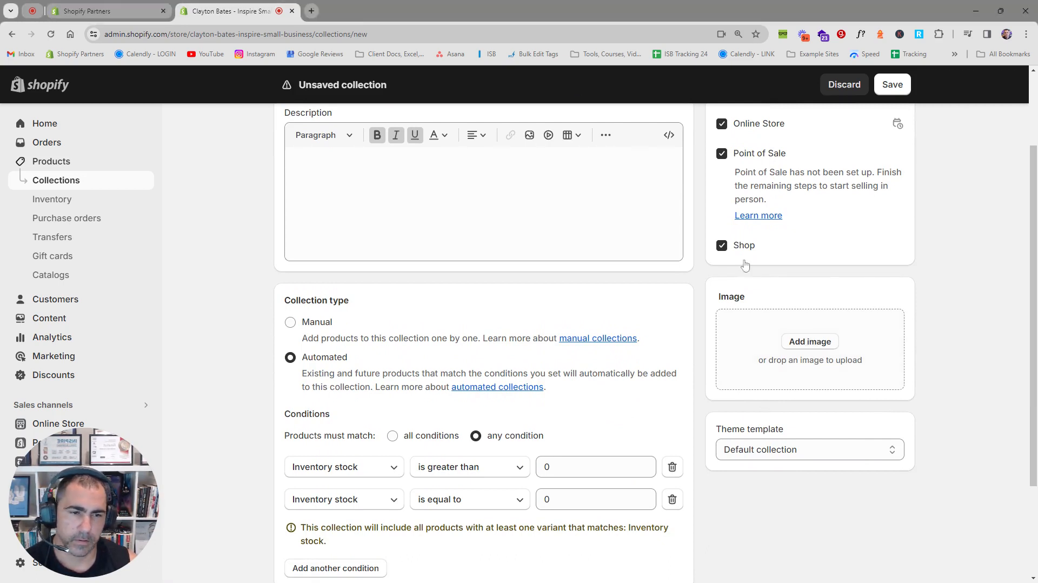
{"action": "mouse_move", "coordinate": [809, 341]}
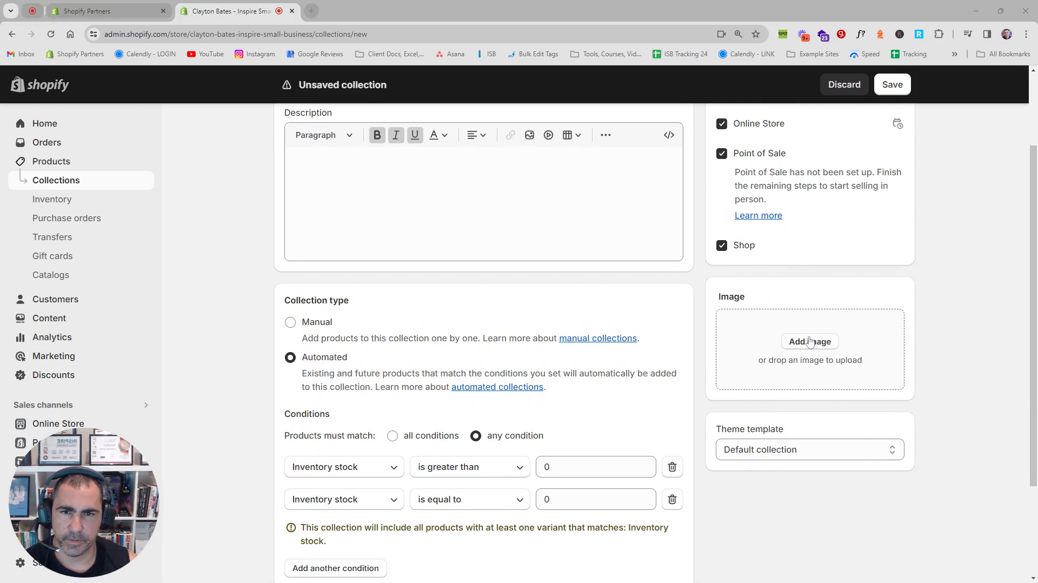
Step: Attempt to attach a collection image, which fails with an upload error
{"action": "left_click", "coordinate": [809, 341]}
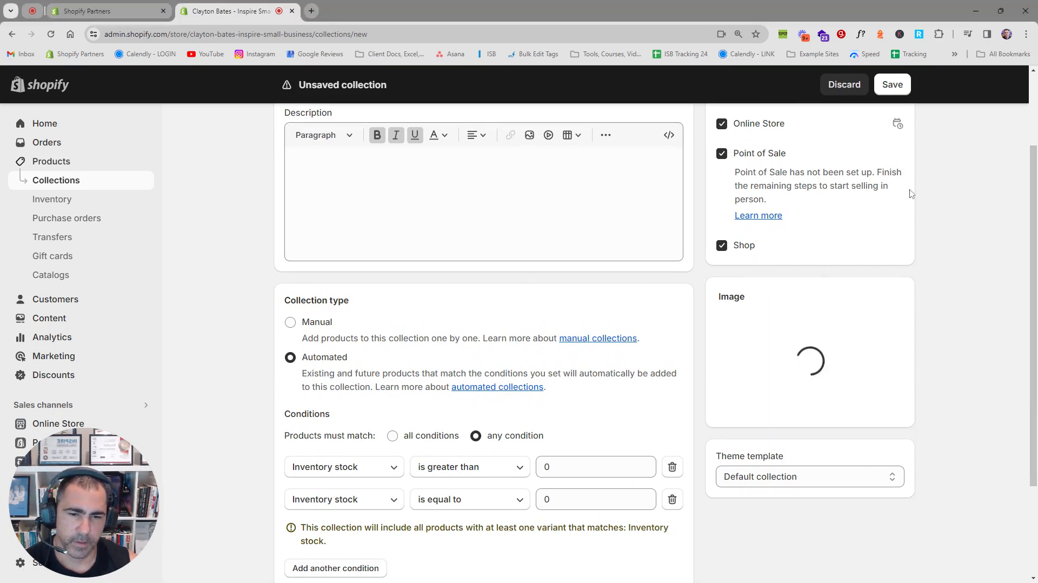
{"action": "mouse_move", "coordinate": [931, 245]}
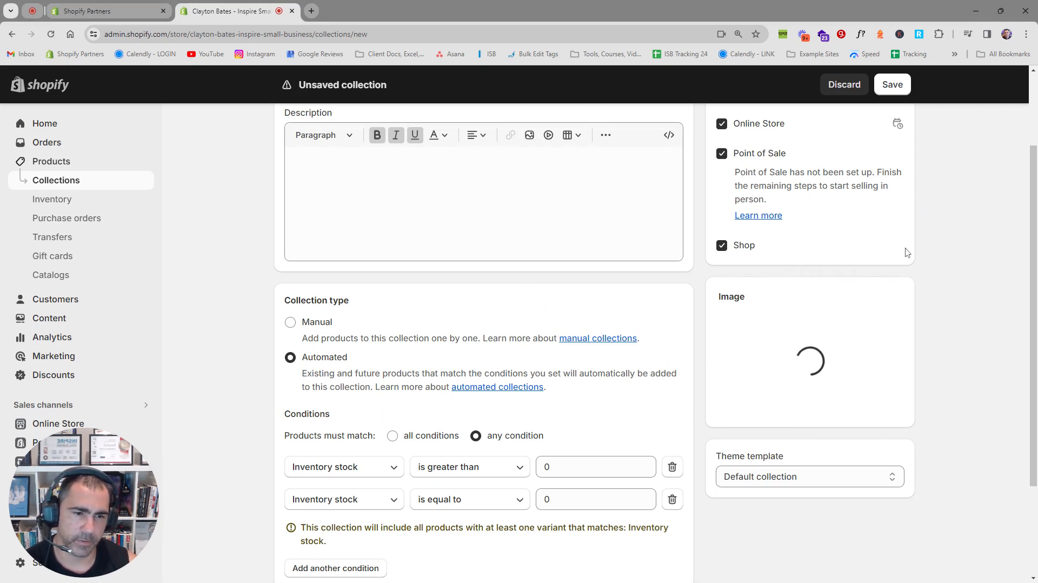
{"action": "scroll", "scroll_direction": "down", "scroll_amount": 3}
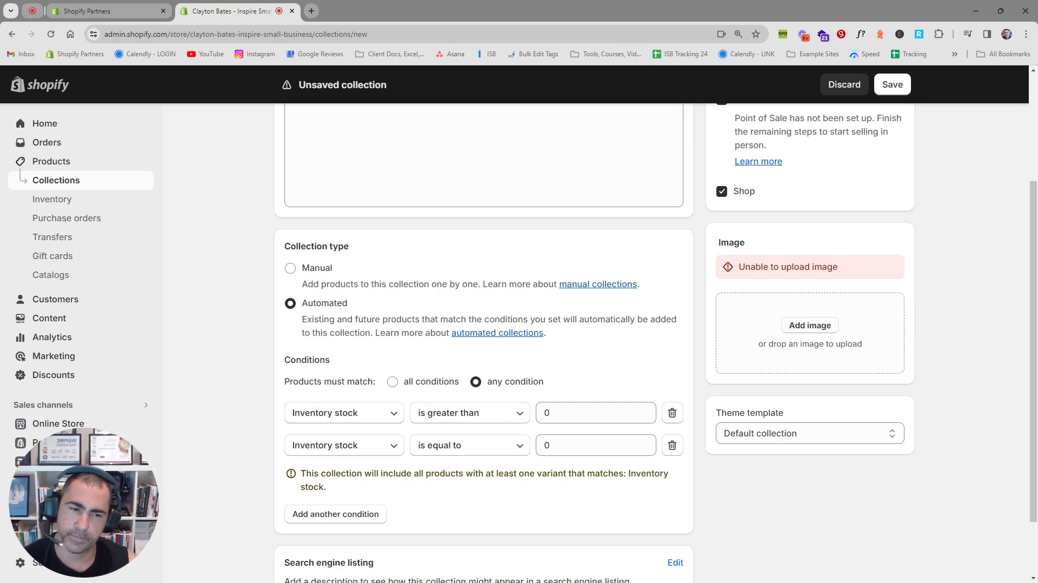
{"action": "mouse_move", "coordinate": [923, 316]}
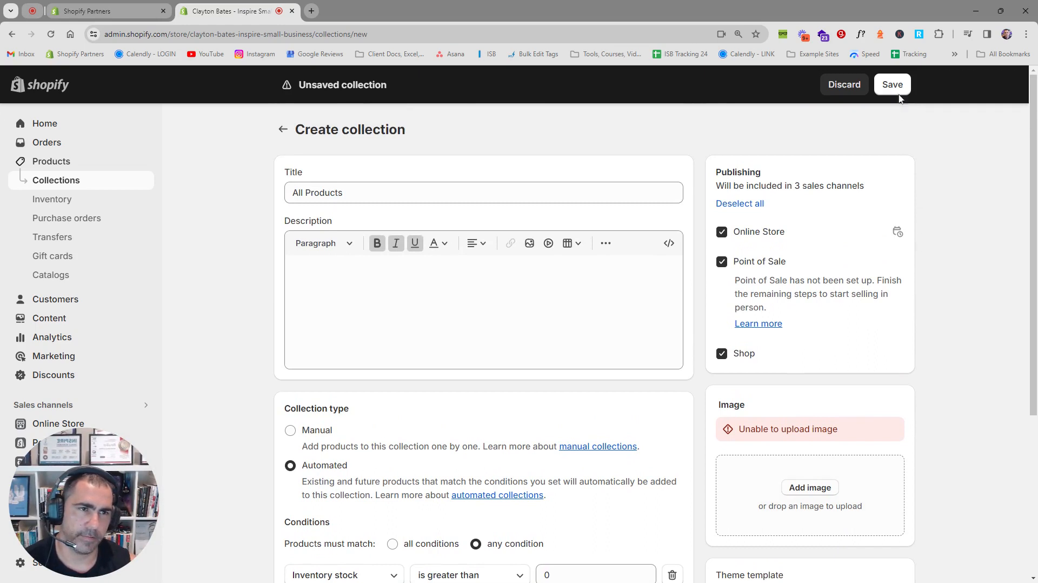
Step: Save the collection and set its product sort to Best selling after trying Manually
{"action": "left_click", "coordinate": [892, 84]}
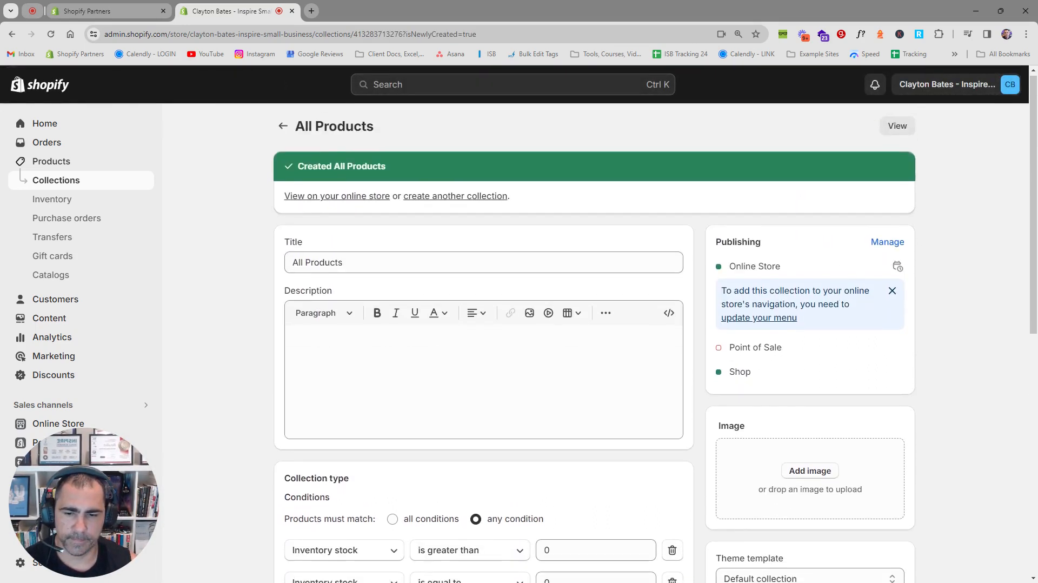
{"action": "scroll", "scroll_direction": "down", "scroll_amount": 3}
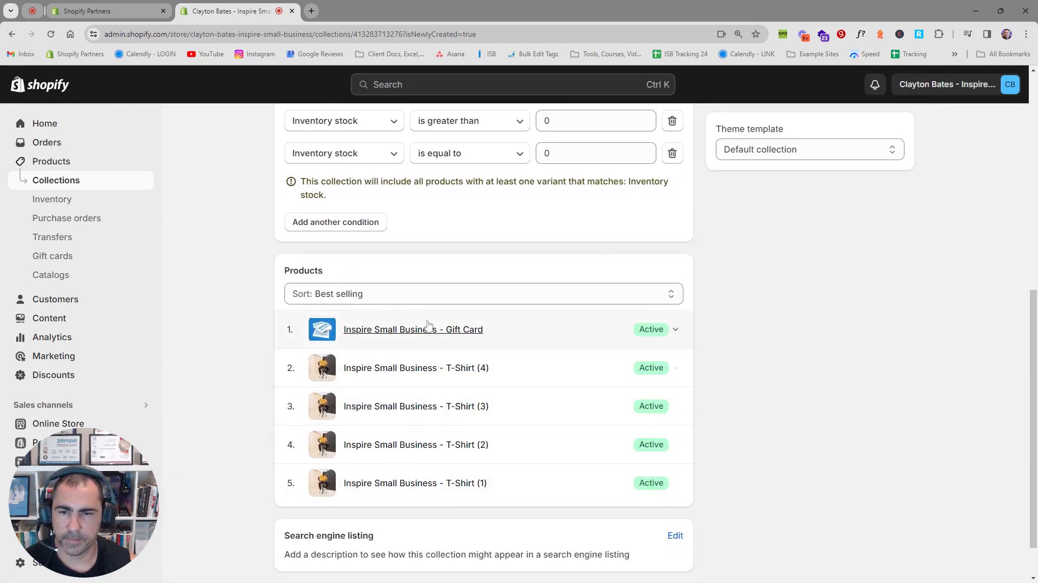
{"action": "left_click", "coordinate": [484, 293]}
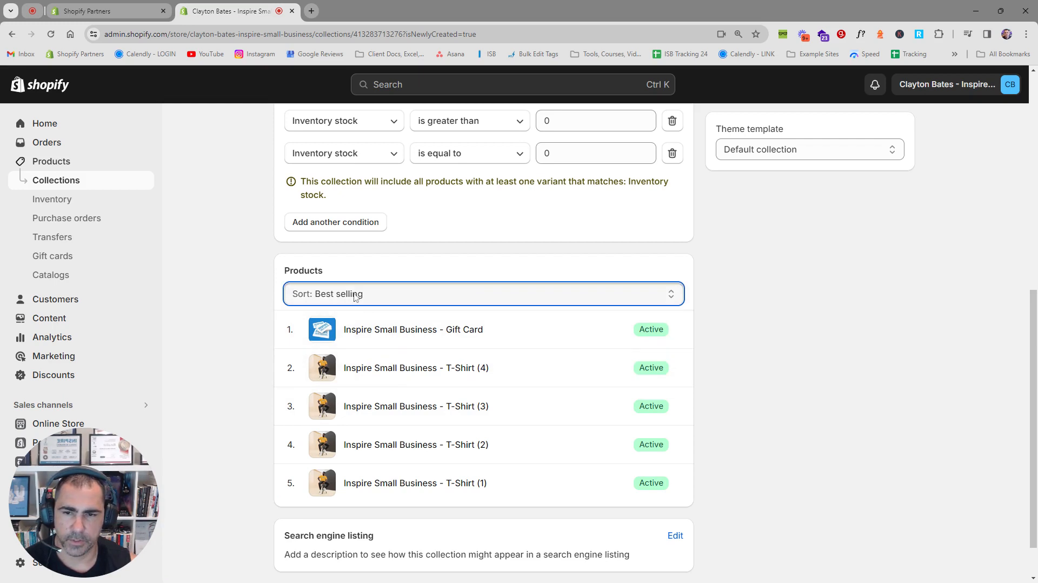
{"action": "left_click", "coordinate": [485, 293]}
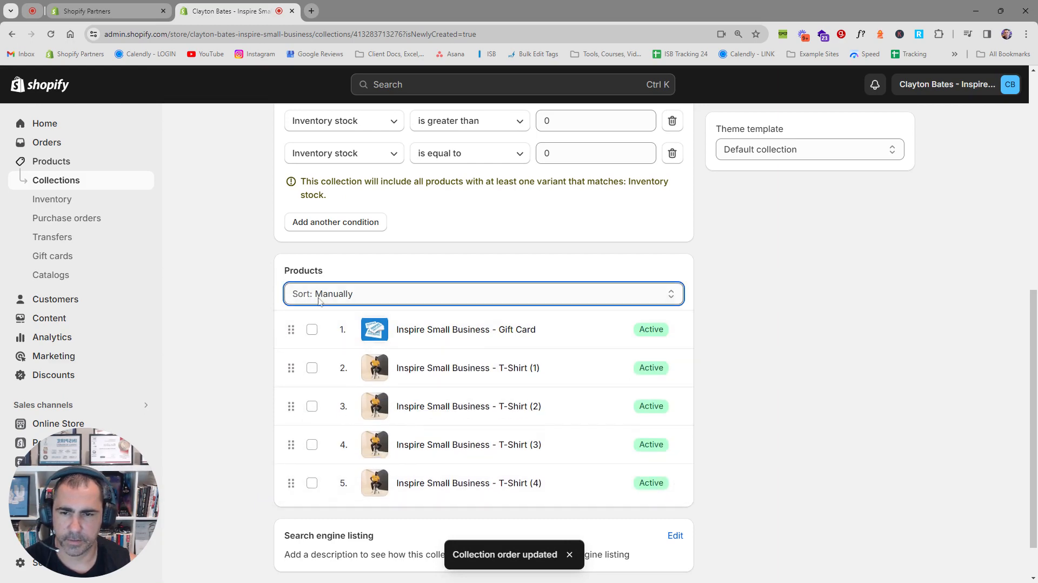
{"action": "left_click", "coordinate": [482, 294]}
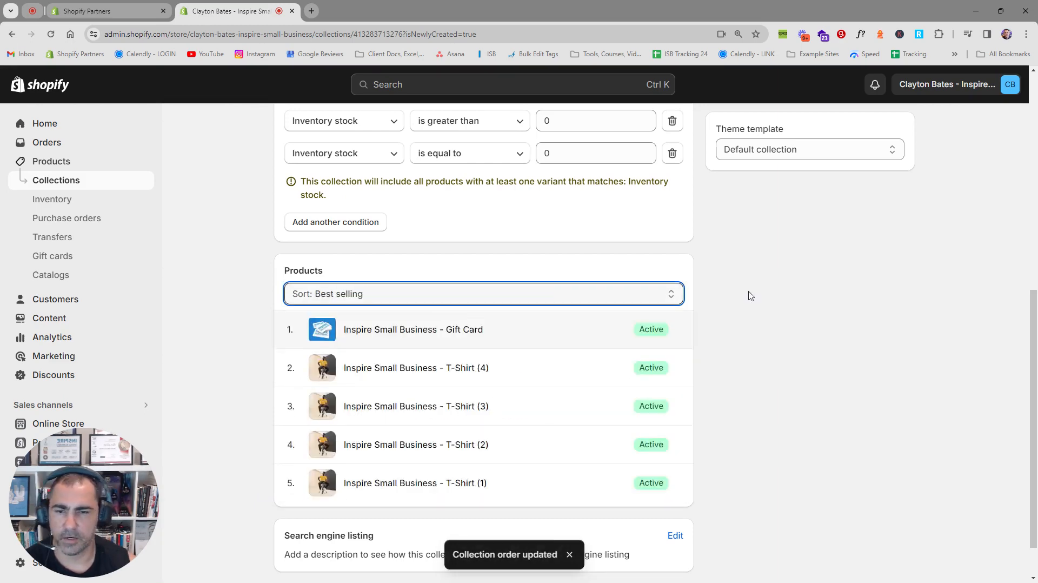
{"action": "scroll", "scroll_direction": "up", "scroll_amount": 3}
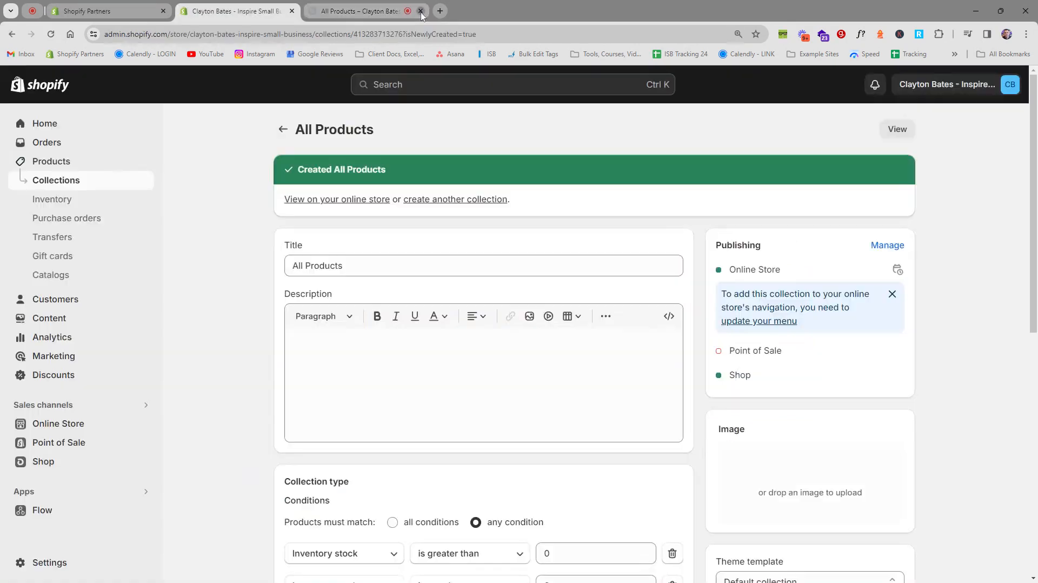
Step: Close the storefront browser tab to return to the admin collection page
{"action": "left_click", "coordinate": [420, 10]}
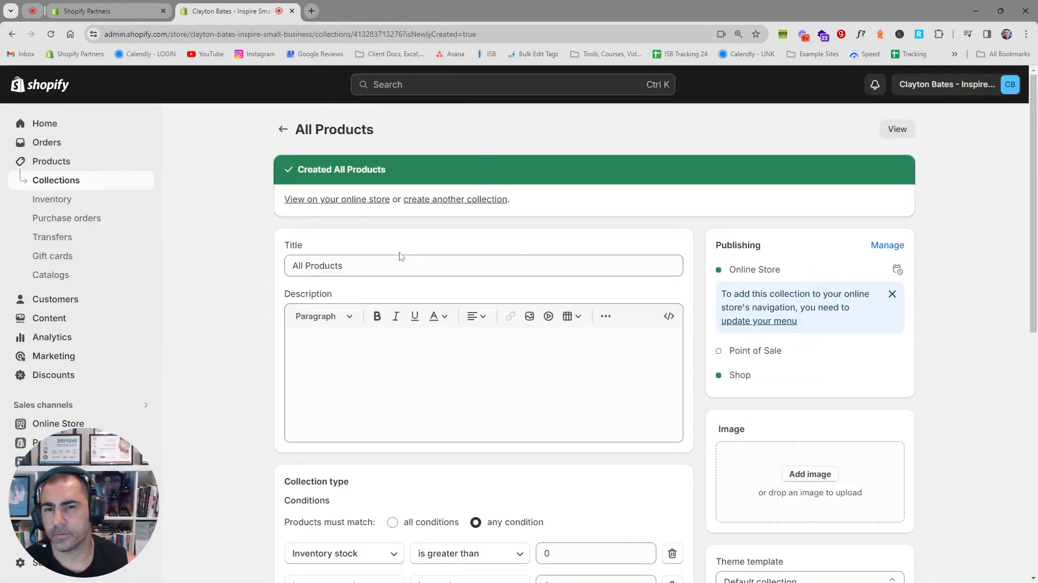
{"action": "mouse_move", "coordinate": [950, 317]}
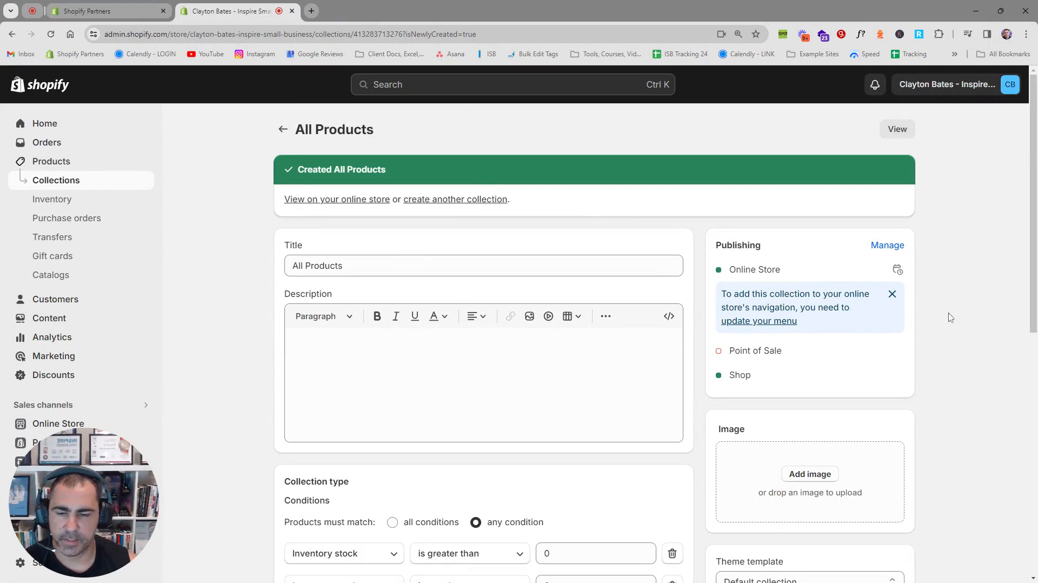